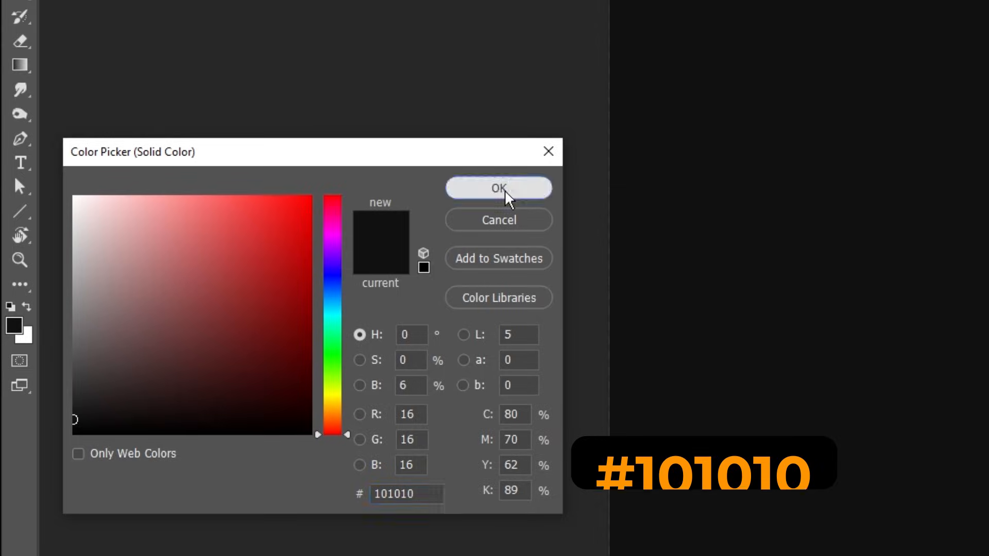
Confirm #101010 in the Color Picker for the Solid Color fill background
click(497, 188)
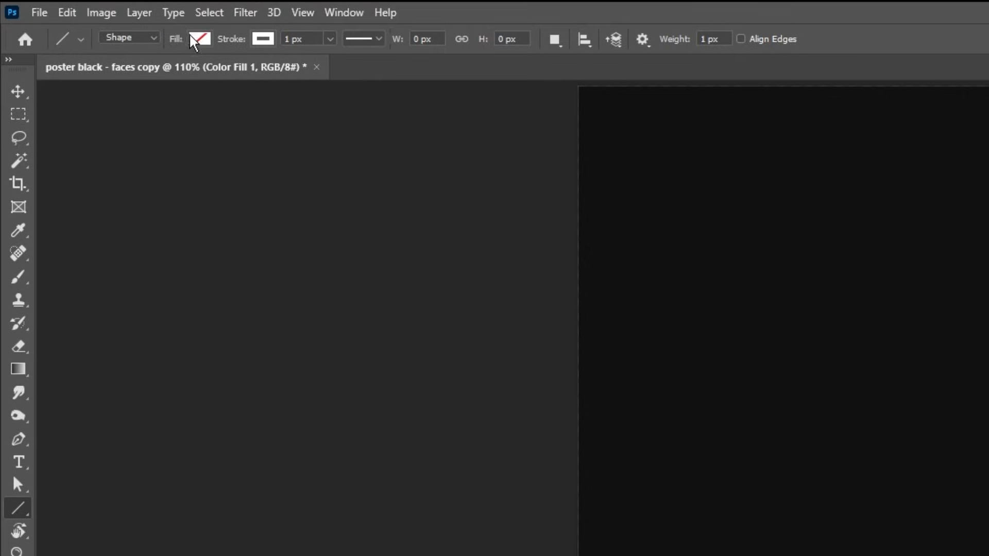
Set the Line Tool fill for drawing the white vertical line, Line 1
click(200, 38)
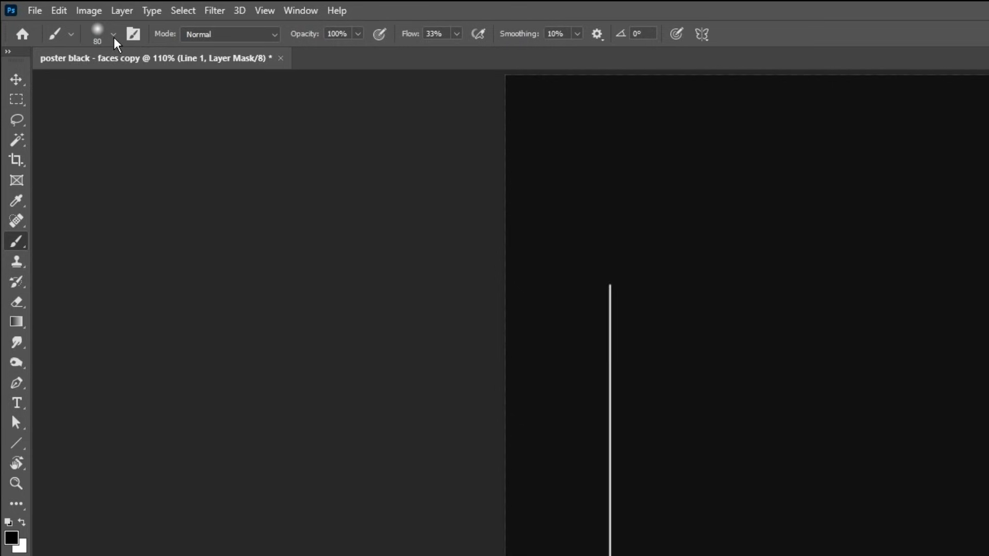
Pick a soft brush to fade the line mask's ends before duplicating the lines
click(113, 34)
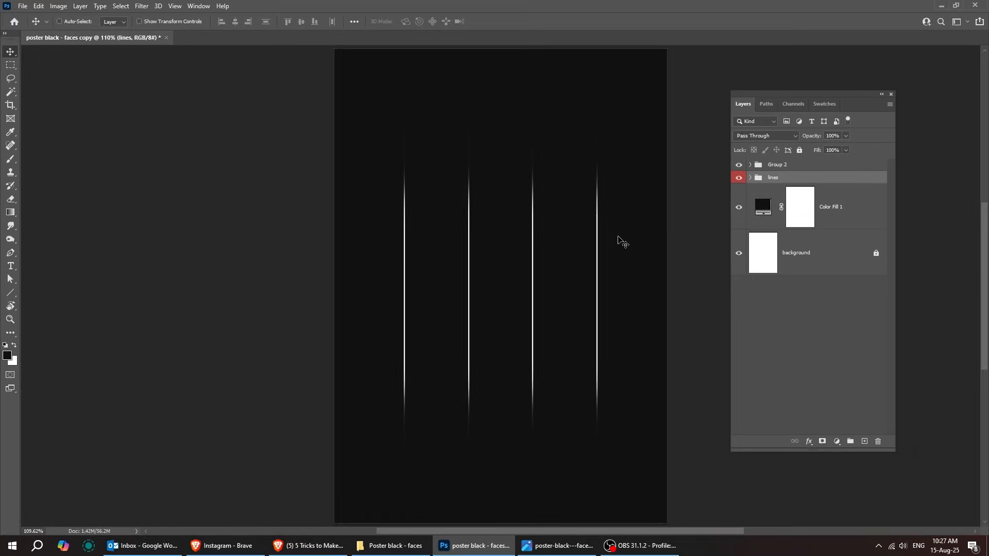
Place the Jackie Chan photos and move the smiling portrait to the right column
click(750, 164)
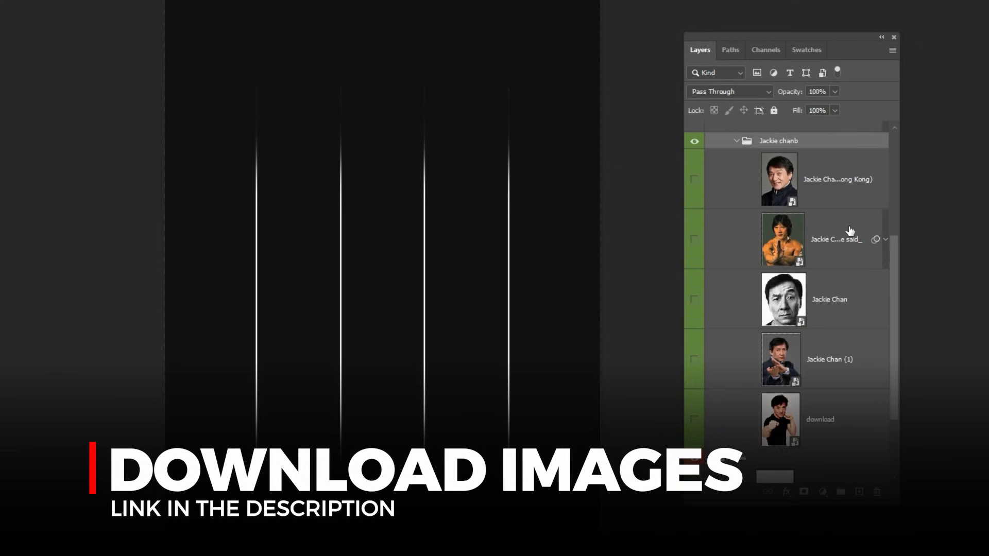
click(694, 162)
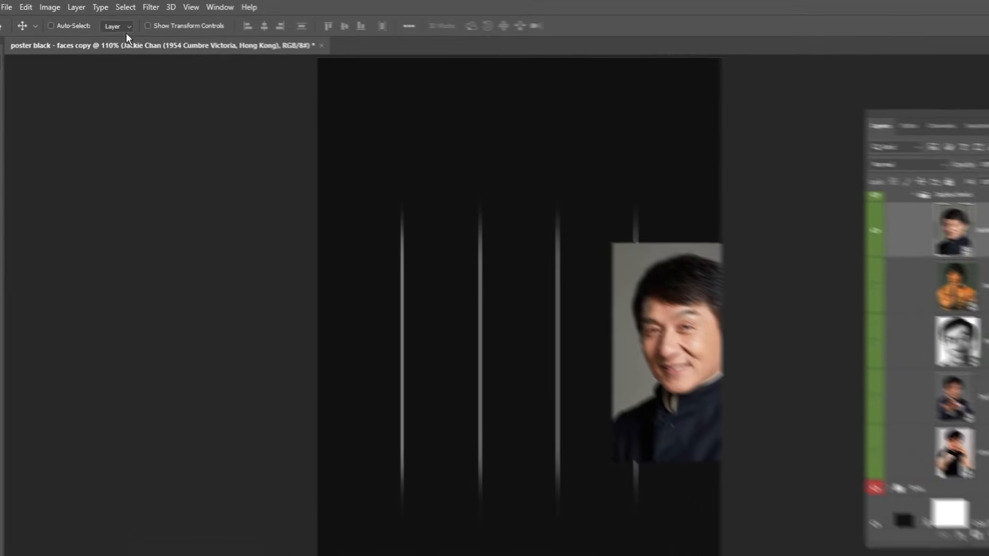
click(125, 6)
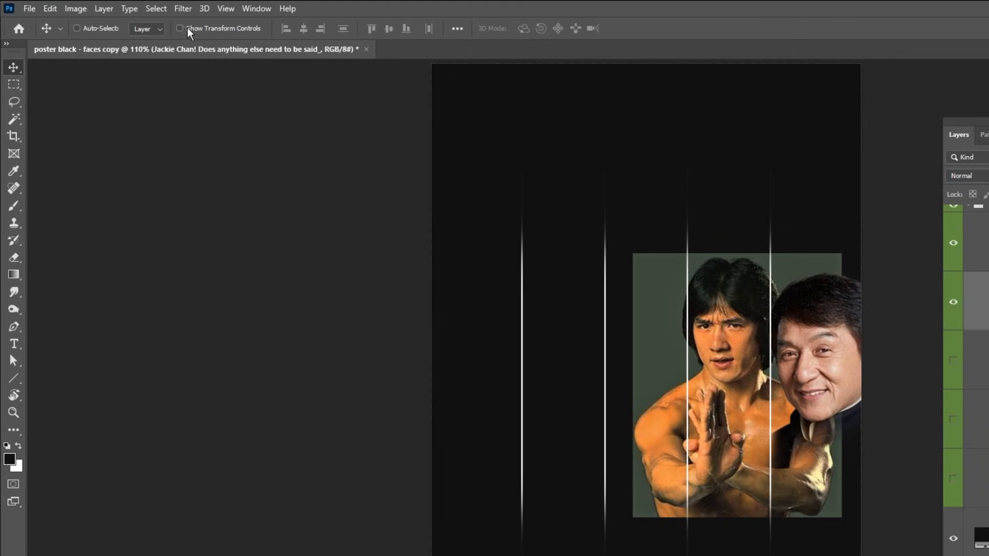
Resize the photo, then paint its mask to hide the background around the face
click(155, 8)
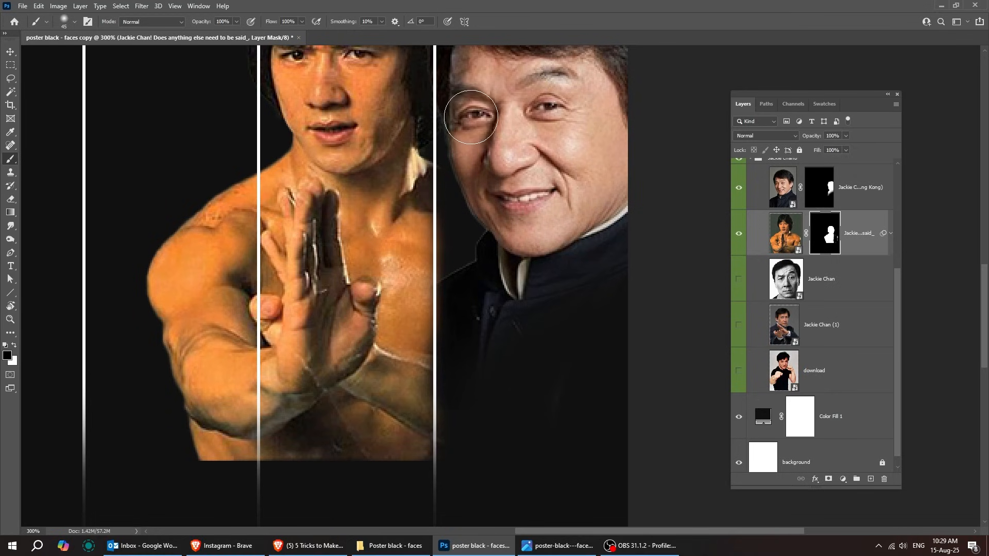
drag(469, 117, 148, 269)
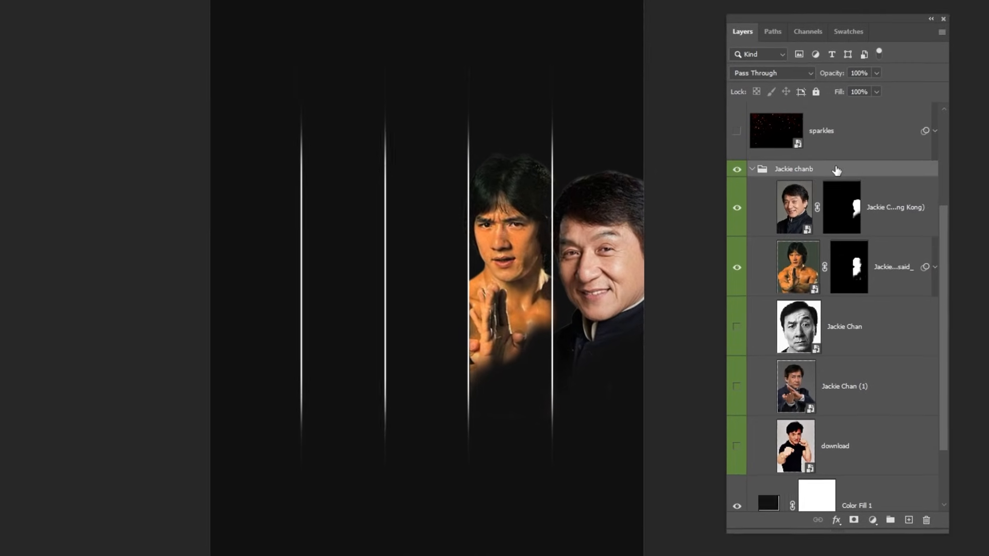
Add a Black & White adjustment above the faces and tweak its grey conversion sliders
click(874, 525)
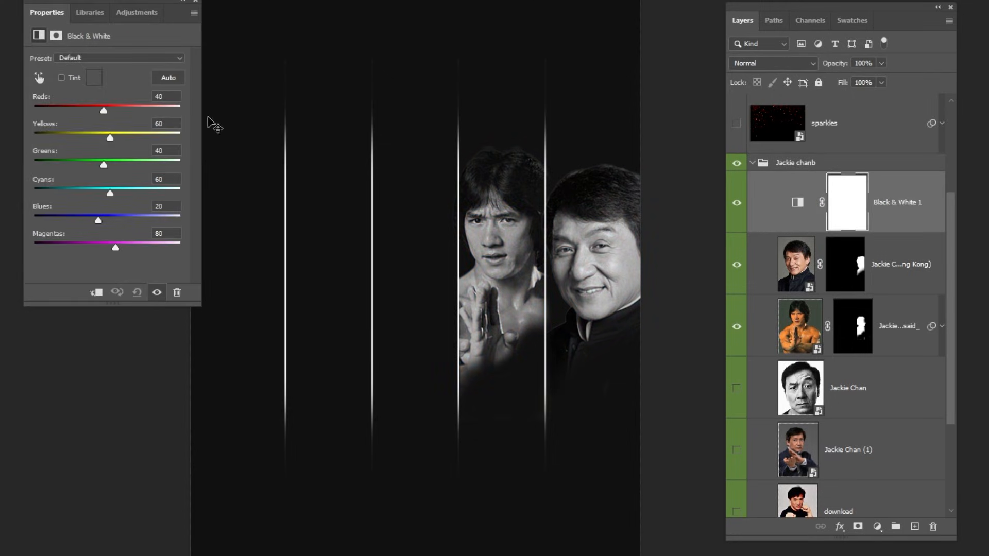
drag(104, 112, 97, 111)
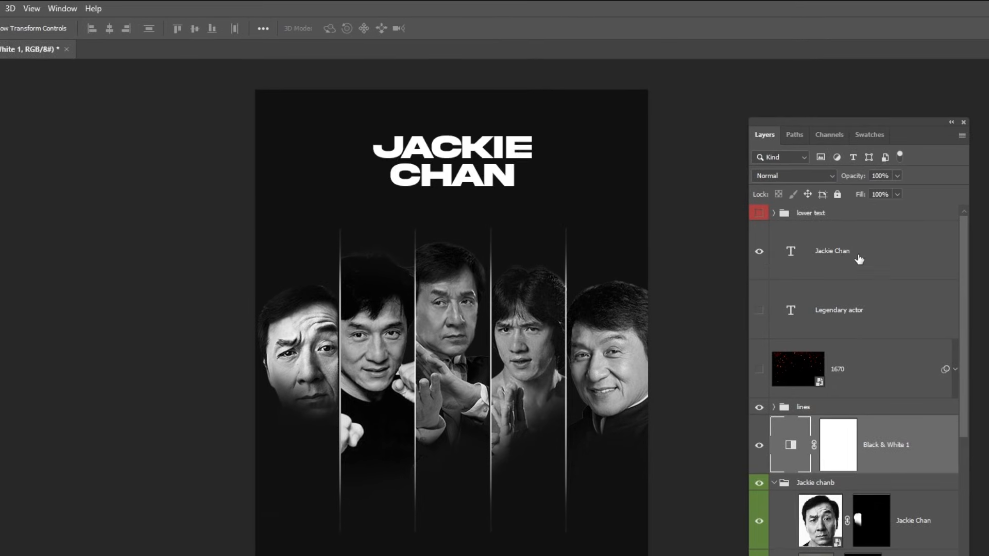
Select the JACKIE CHAN title and browse its font in the Character panel
click(831, 250)
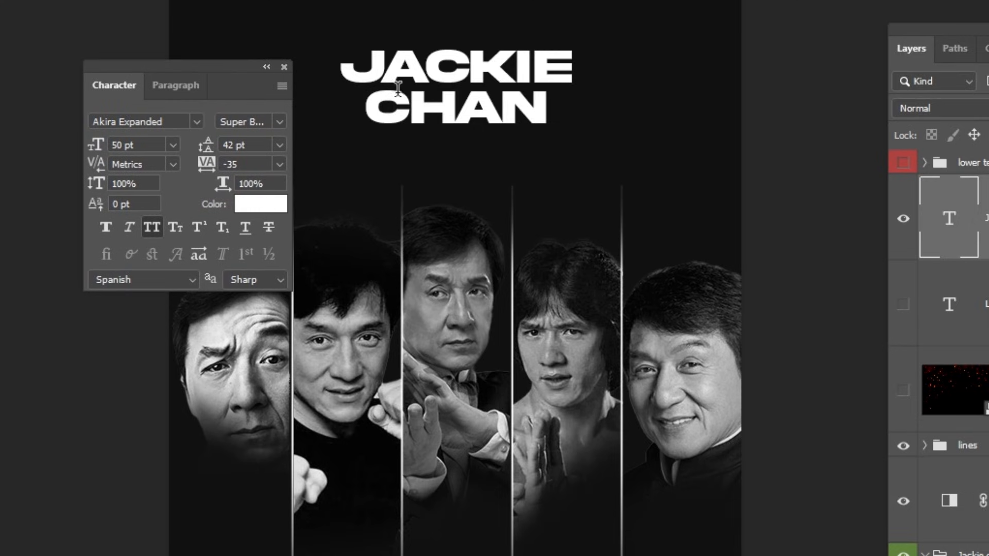
mouse_move(217, 147)
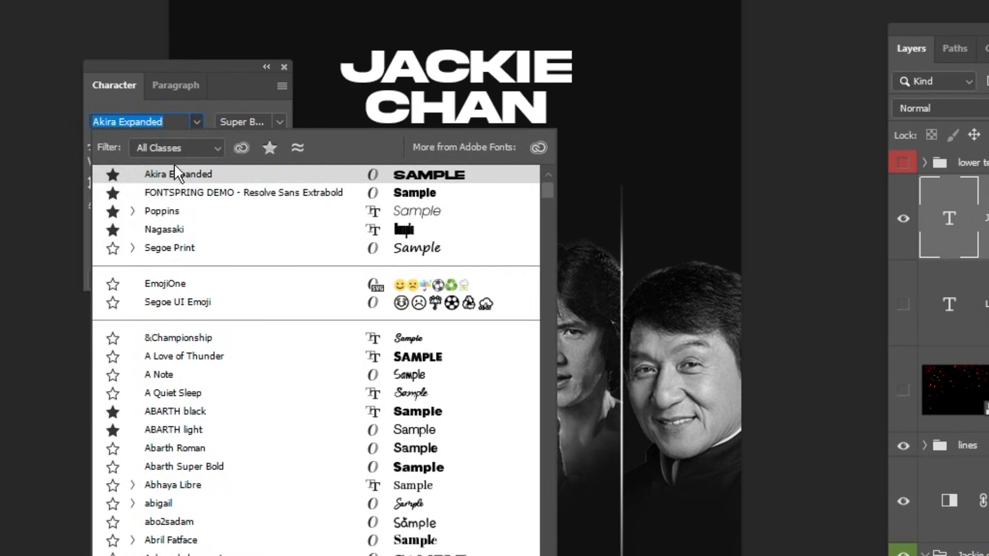
click(179, 174)
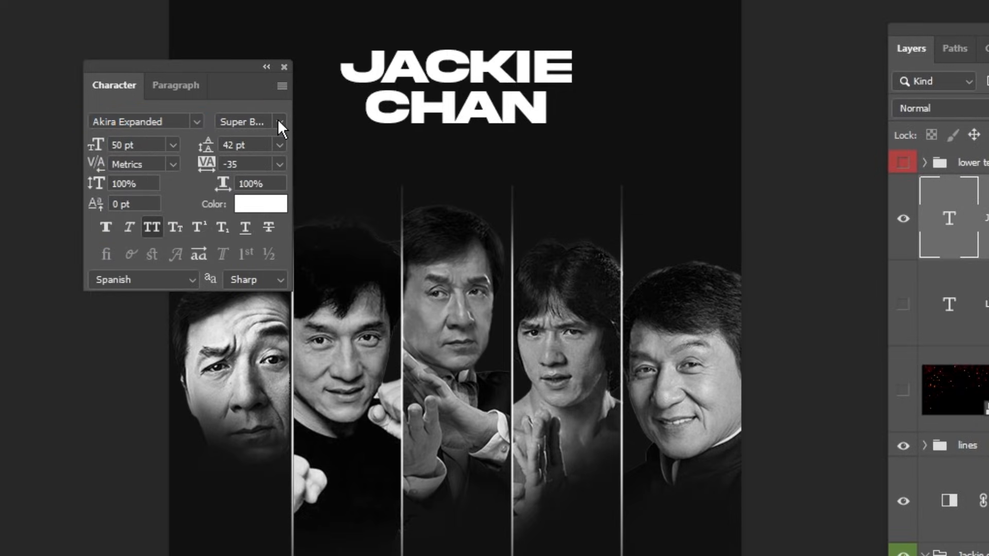
mouse_move(955, 305)
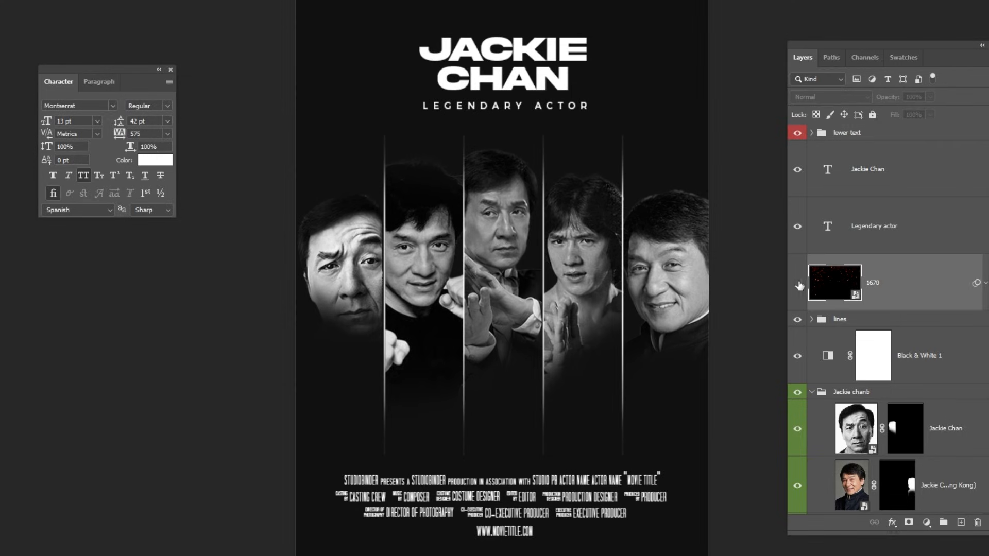
Show the sparks layer and set its blend mode to Color Dodge
click(797, 284)
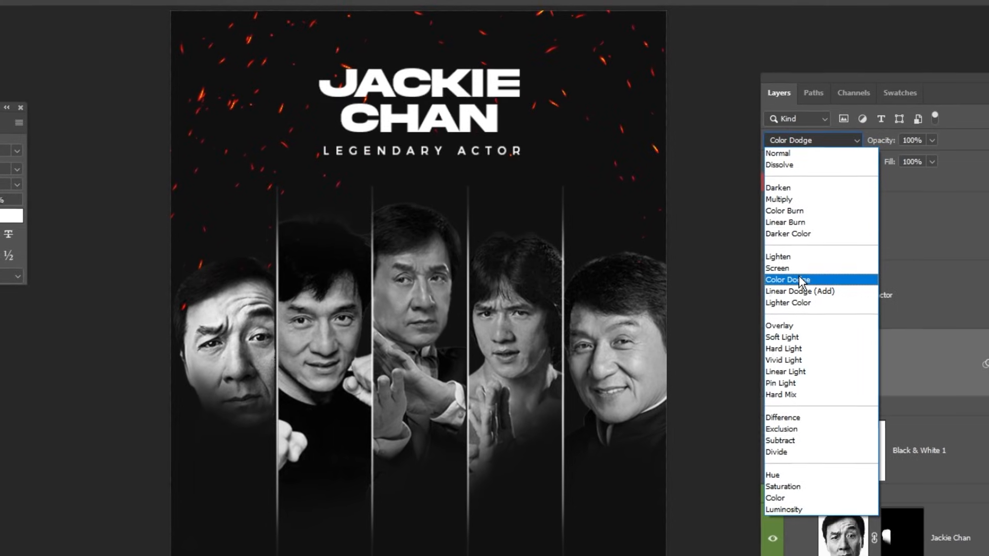
click(787, 279)
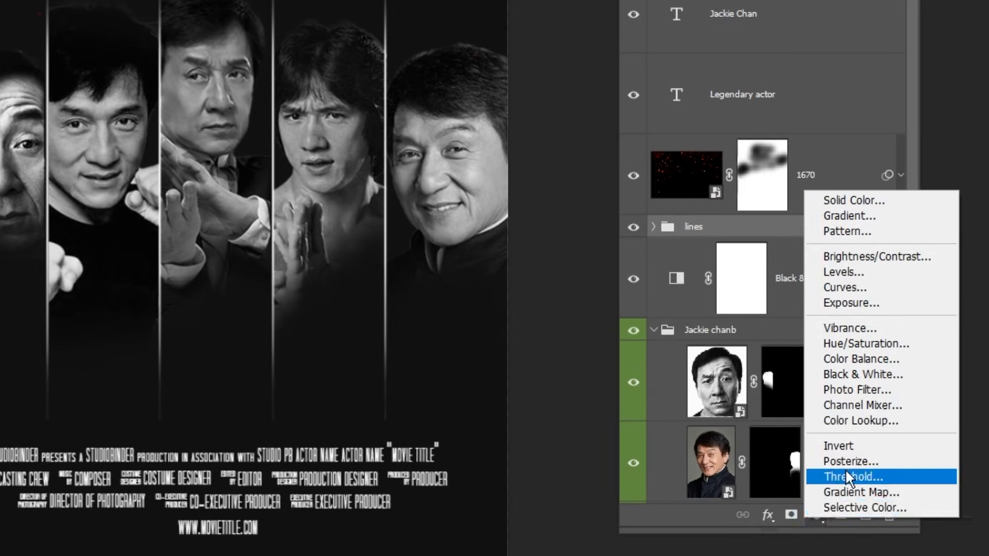
Add a Color Lookup using EdgyAmber.3DL and blend it in Overlay mode
click(859, 421)
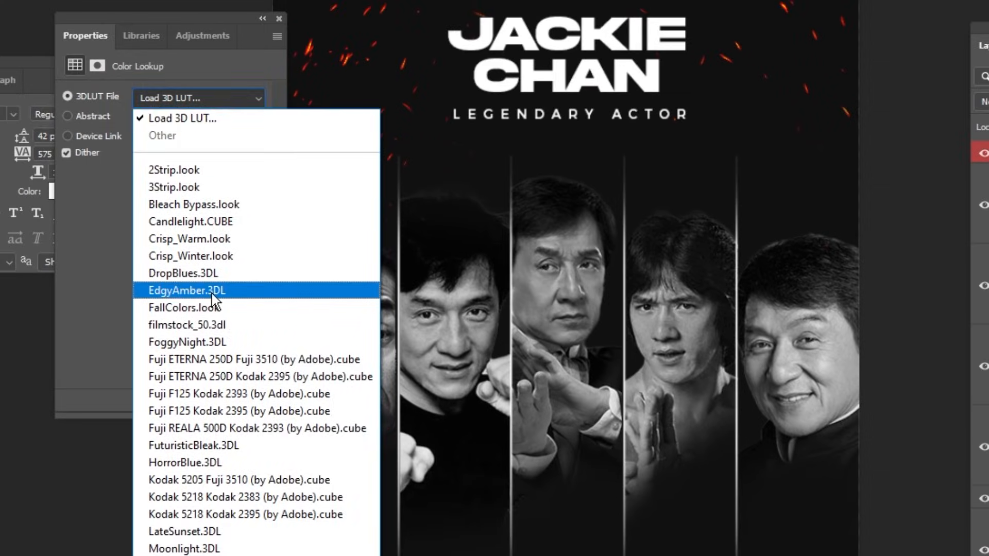
click(185, 289)
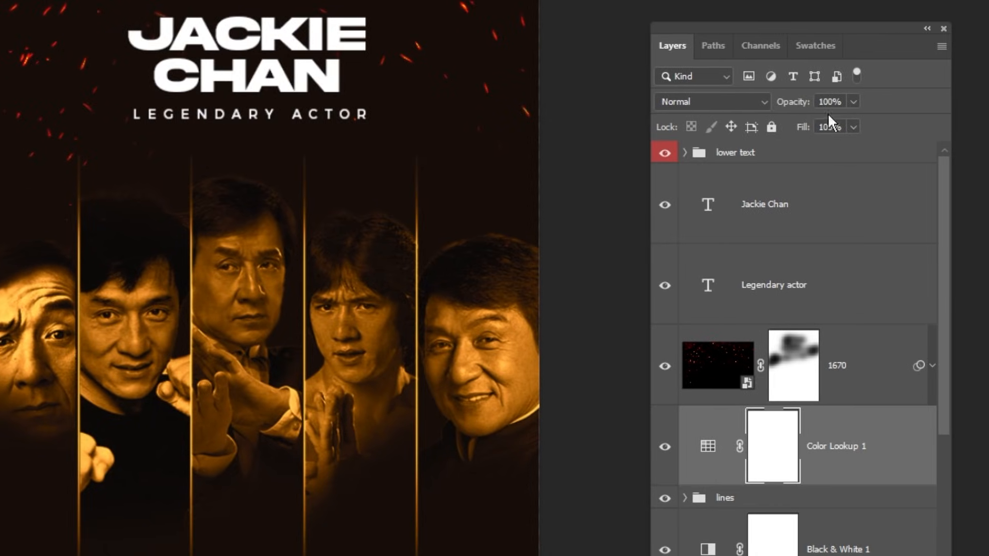
click(710, 101)
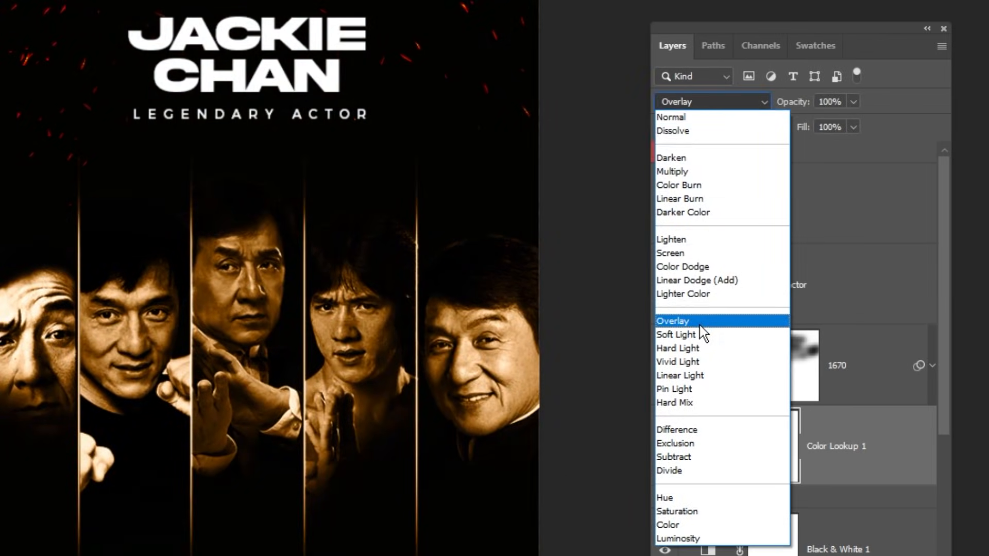